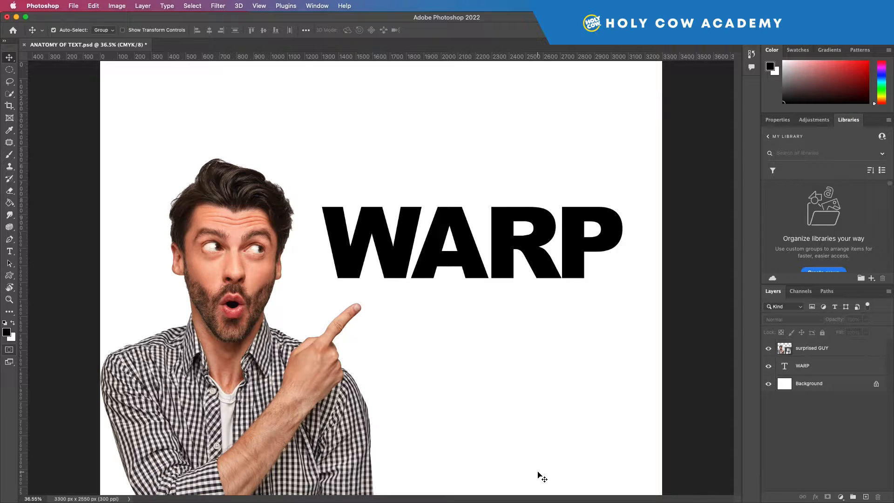
pyautogui.moveTo(507, 316)
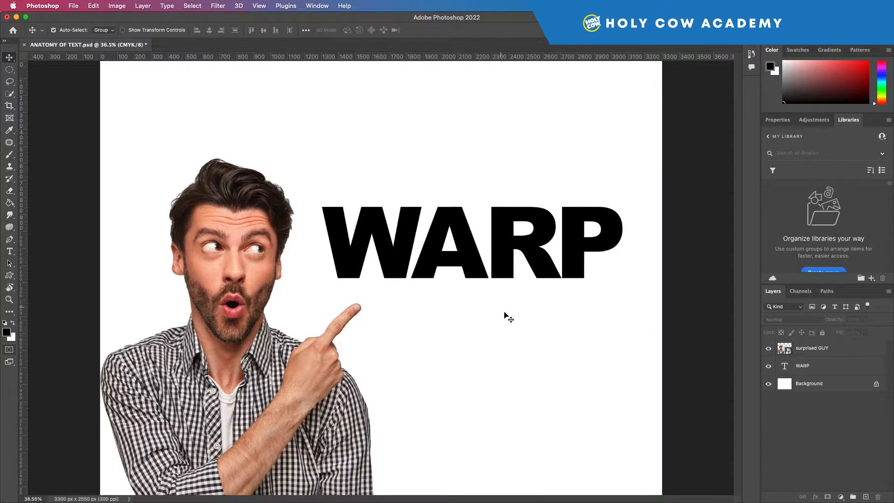
# Select the WARP text layer and try Edit > Transform > Warp, cancelling with the text unchanged
pyautogui.click(802, 365)
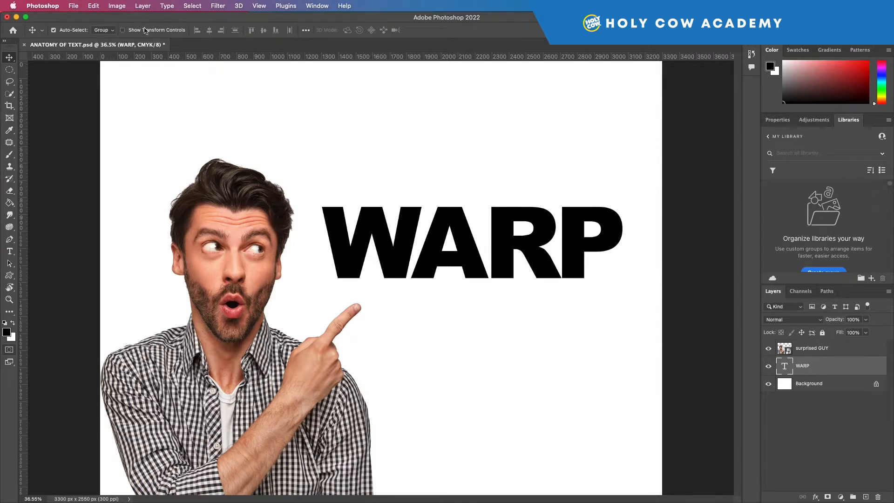
pyautogui.click(93, 6)
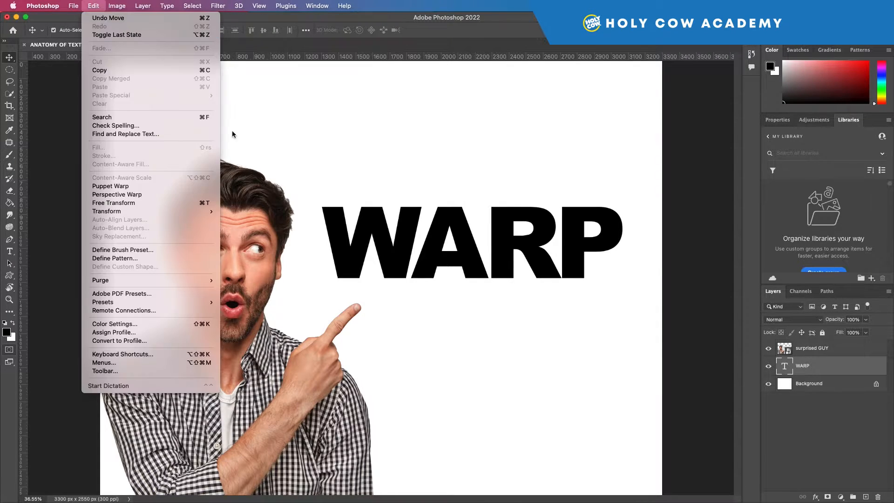
pyautogui.moveTo(106, 212)
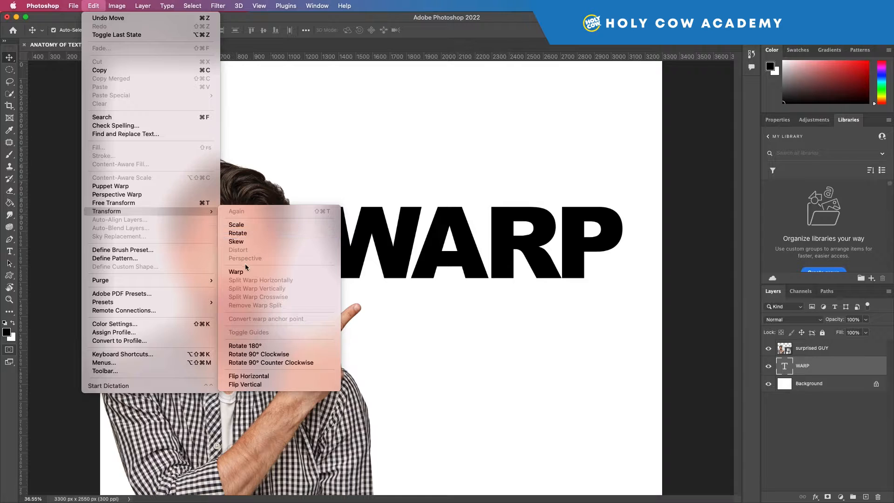
pyautogui.click(236, 271)
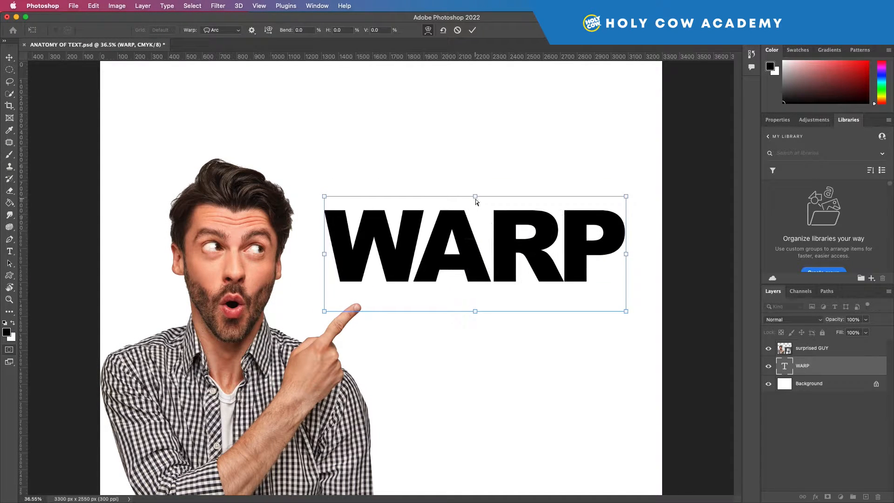
pyautogui.moveTo(483, 246)
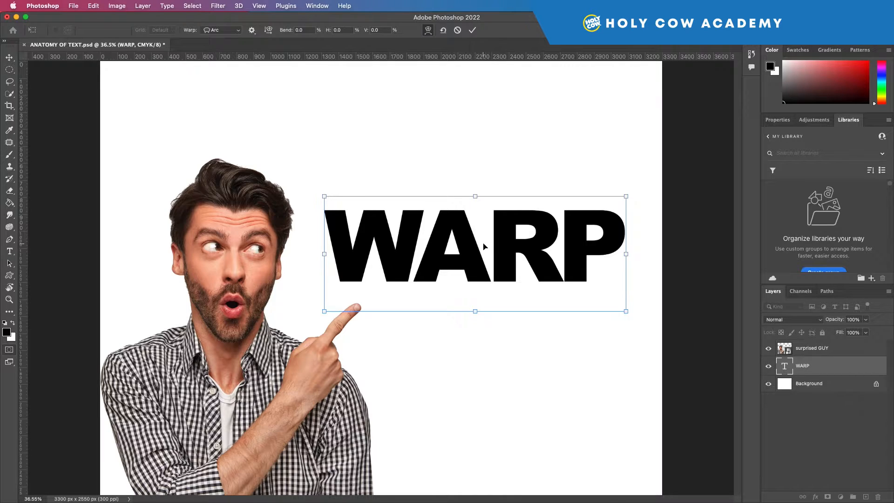
pyautogui.click(472, 30)
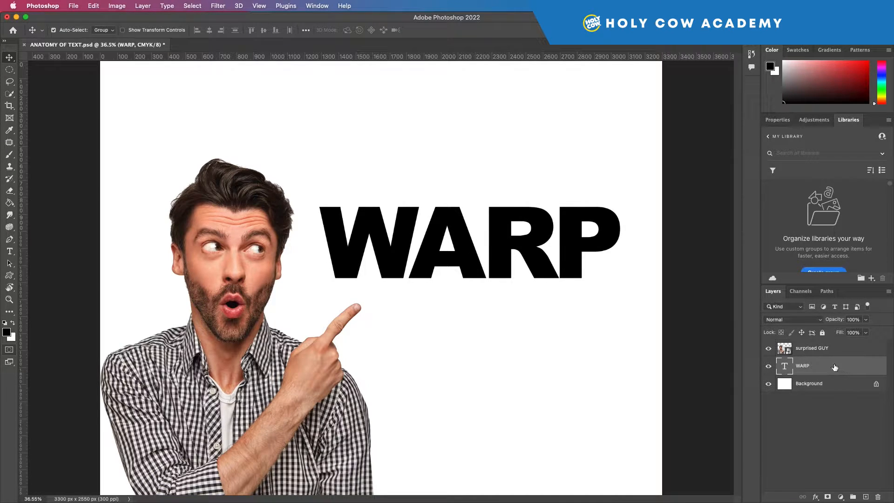
# Rasterize the WARP type layer into ordinary pixels via its context menu
pyautogui.rightClick(801, 365)
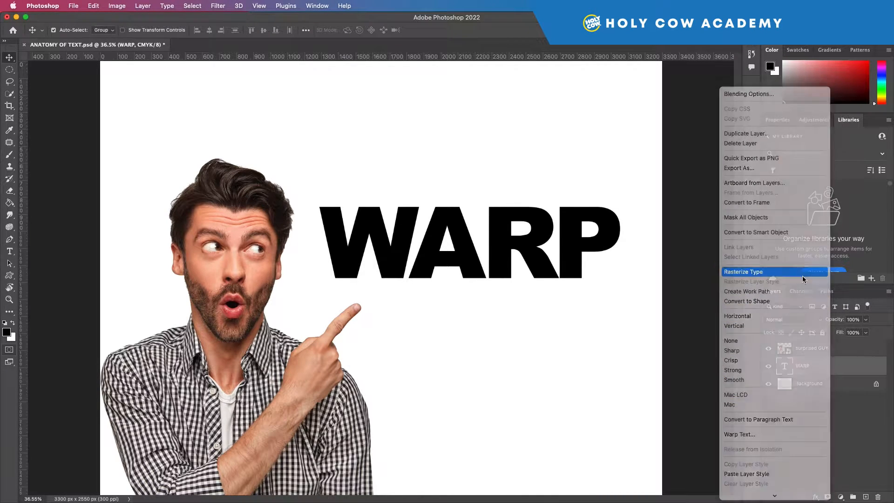
pyautogui.click(743, 271)
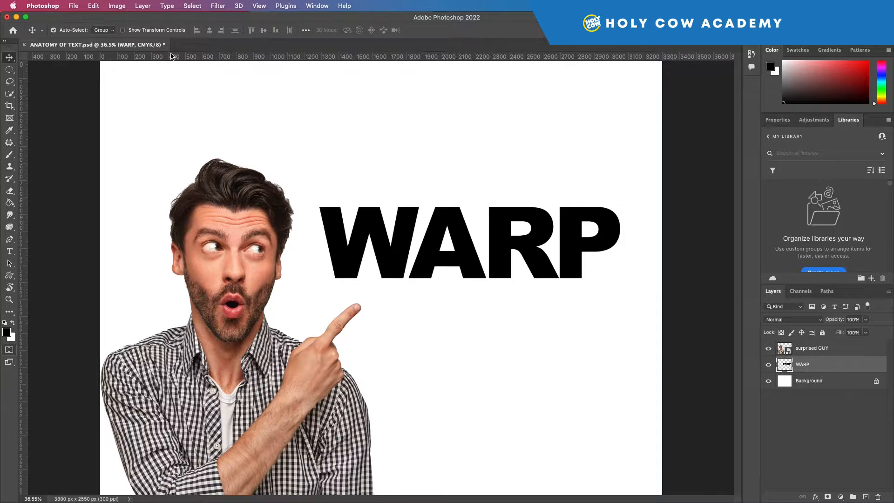
# Apply a custom wave warp to the rasterized WARP lettering and commit it
pyautogui.click(94, 6)
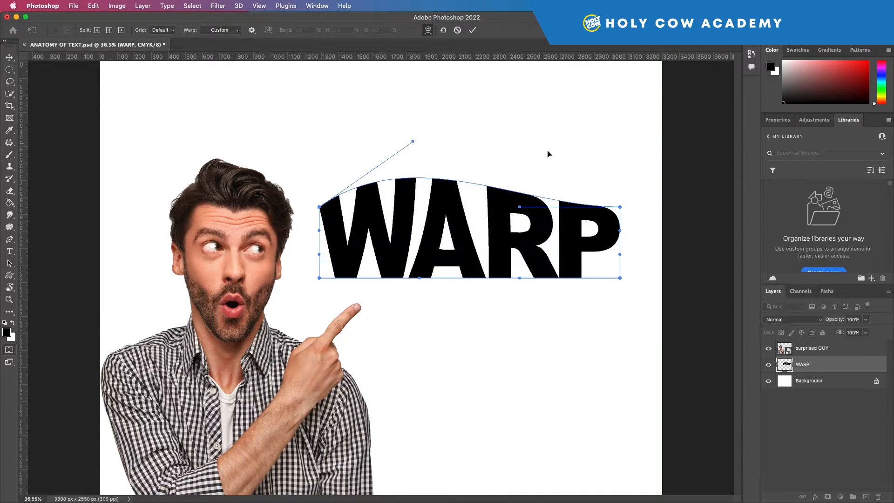
pyautogui.moveTo(527, 276)
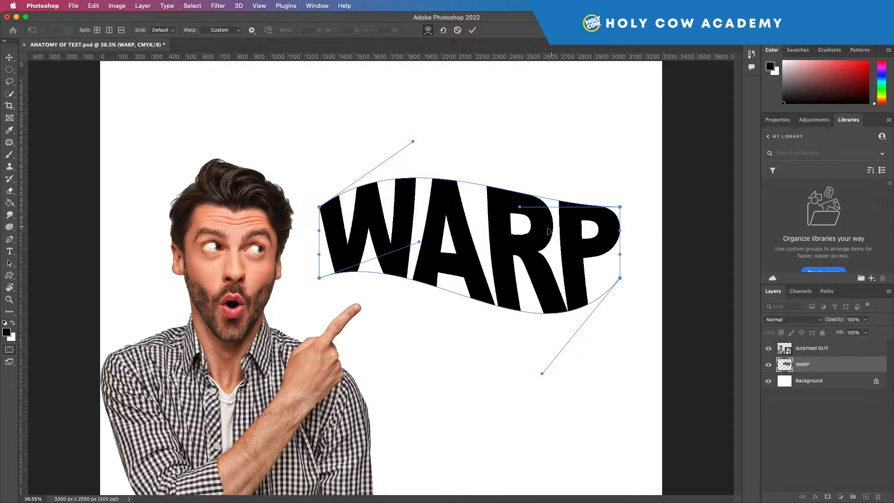
pyautogui.moveTo(465, 225)
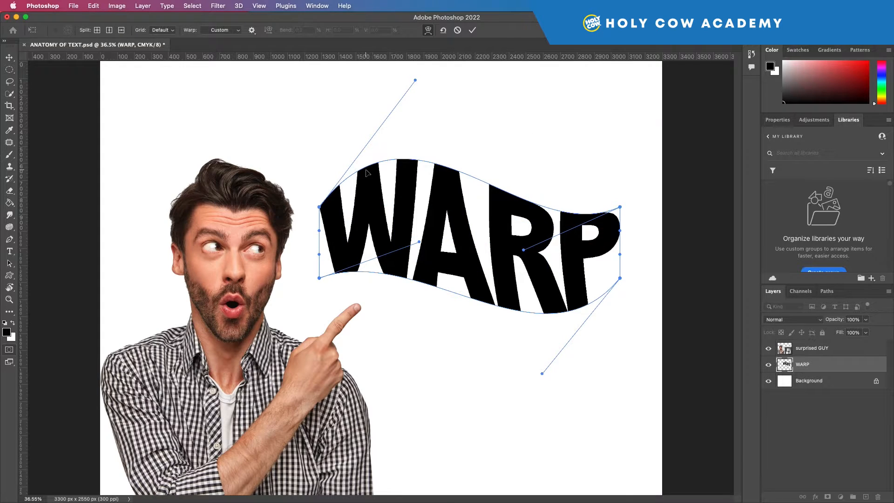
pyautogui.click(472, 30)
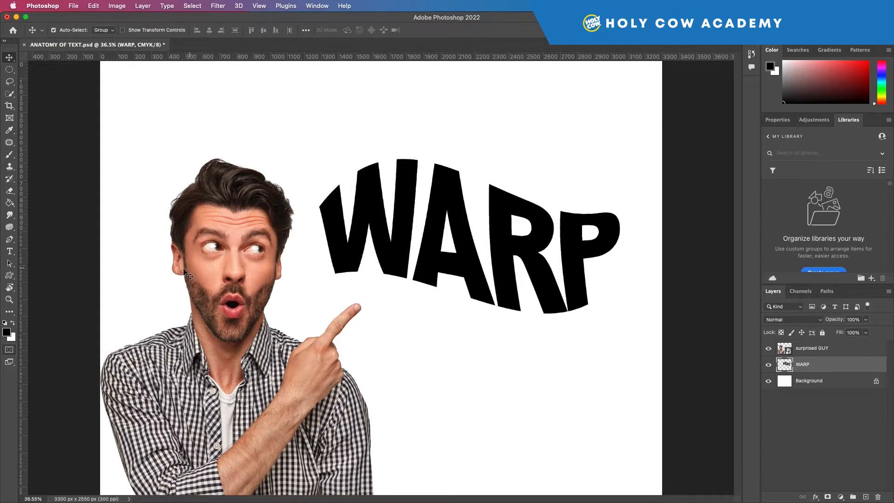
# Warp the GUY photo layer so the man's head bulges upward and larger, then commit
pyautogui.click(811, 348)
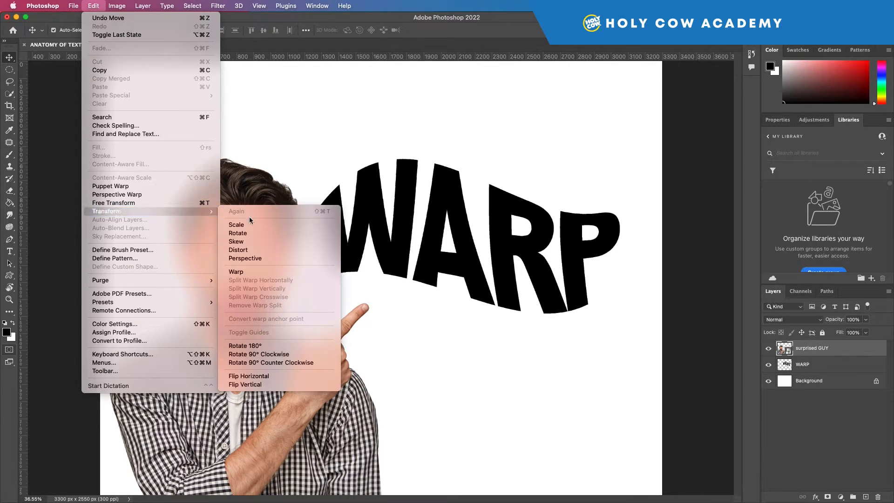
pyautogui.click(236, 271)
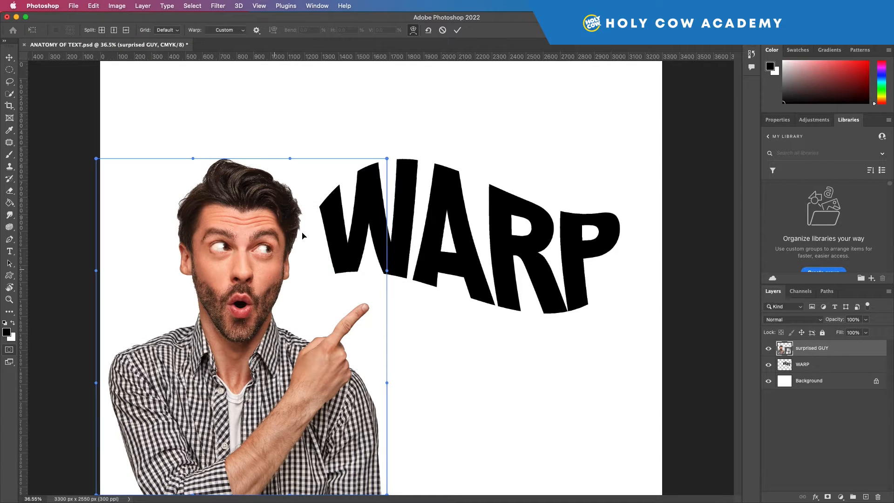
pyautogui.moveTo(233, 301)
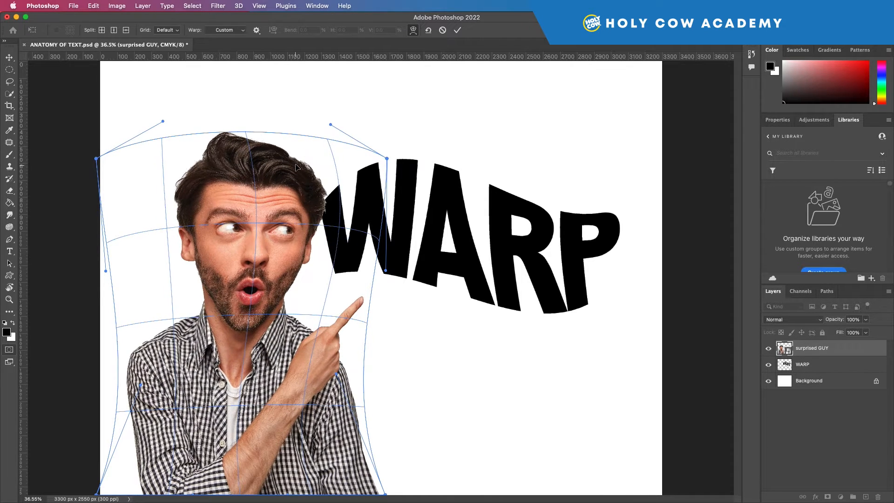
pyautogui.moveTo(330, 124); pyautogui.dragTo(326, 110)
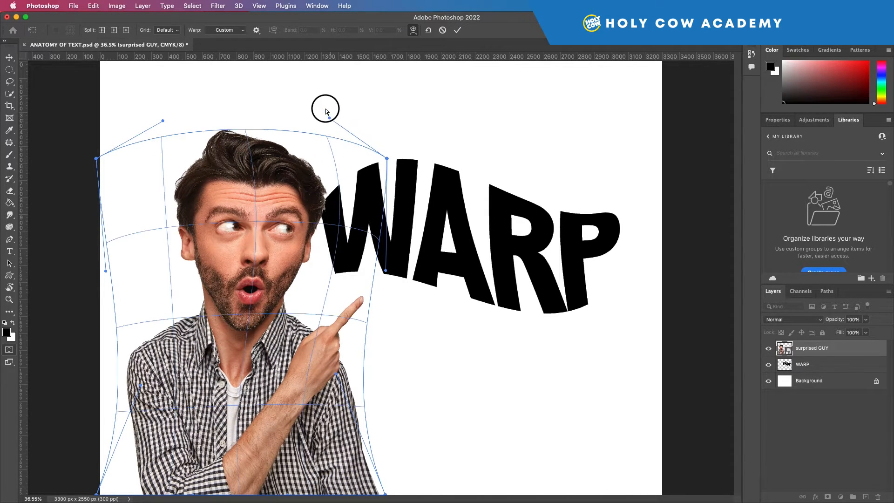
pyautogui.moveTo(325, 108); pyautogui.dragTo(300, 100)
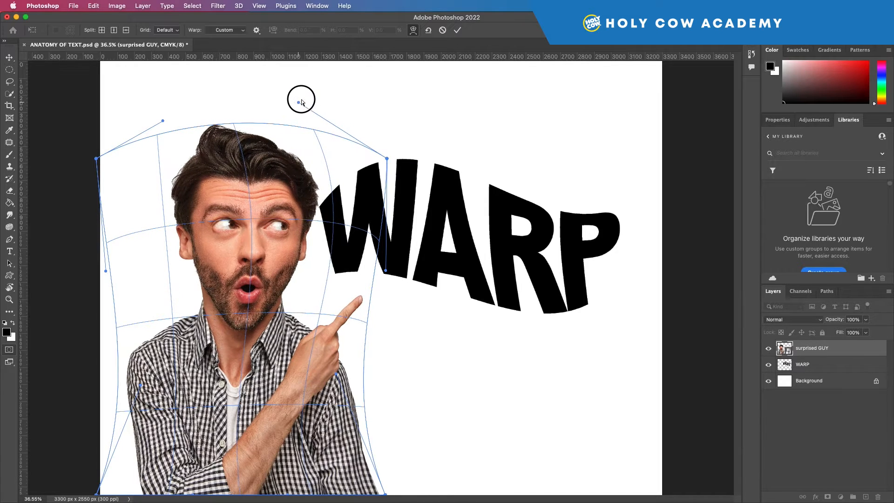
pyautogui.moveTo(300, 100); pyautogui.dragTo(170, 113)
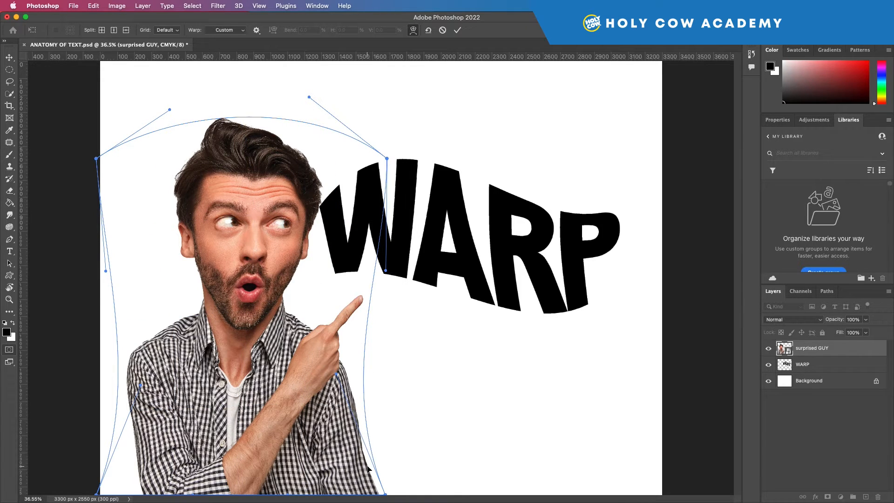
pyautogui.moveTo(318, 380)
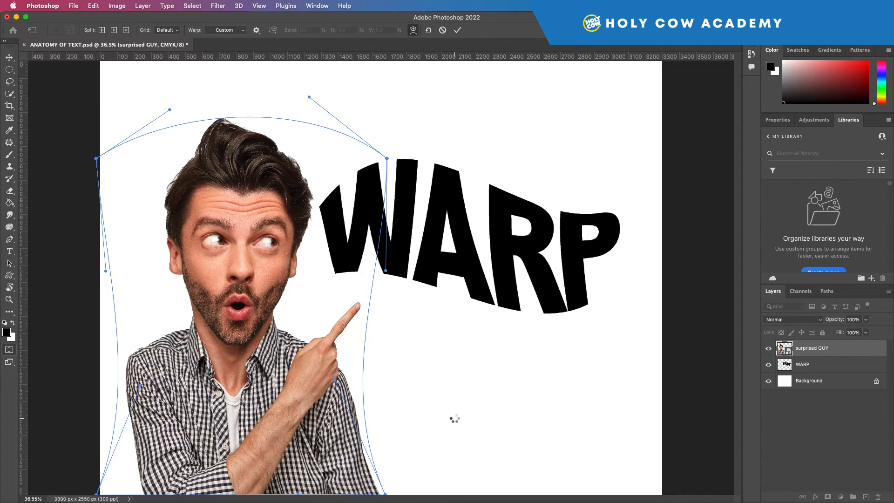
pyautogui.click(456, 30)
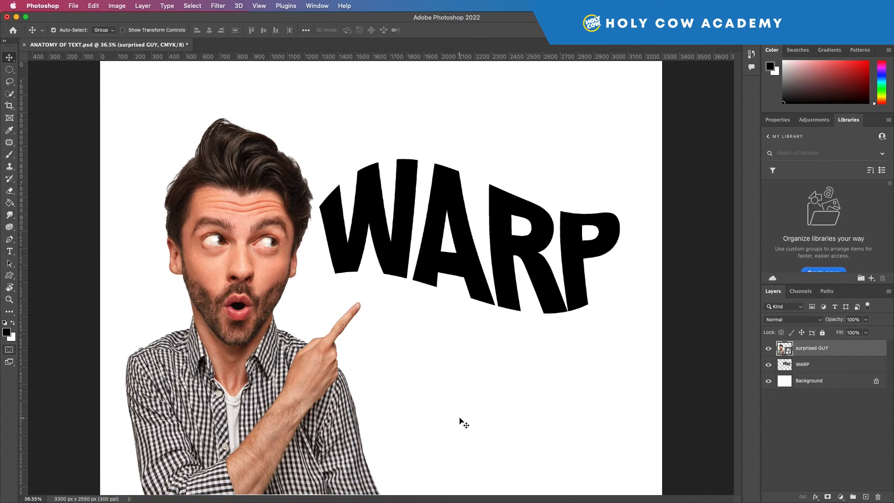
pyautogui.moveTo(502, 436)
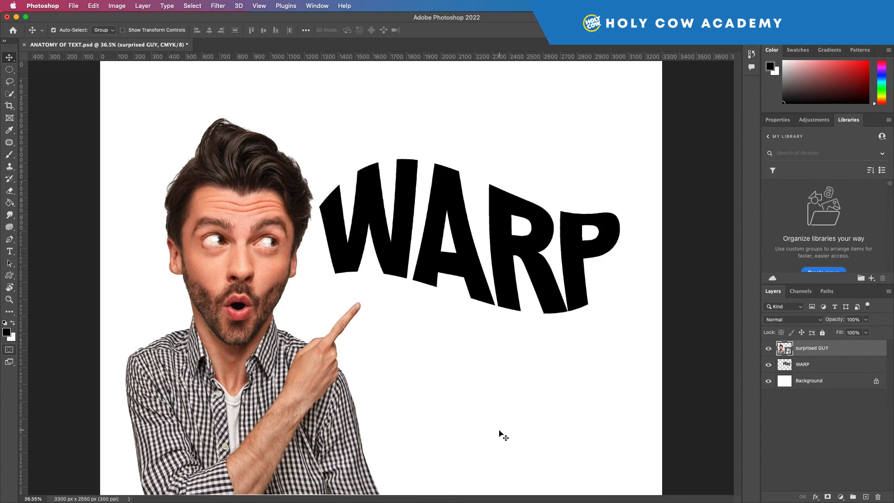
pyautogui.moveTo(503, 474)
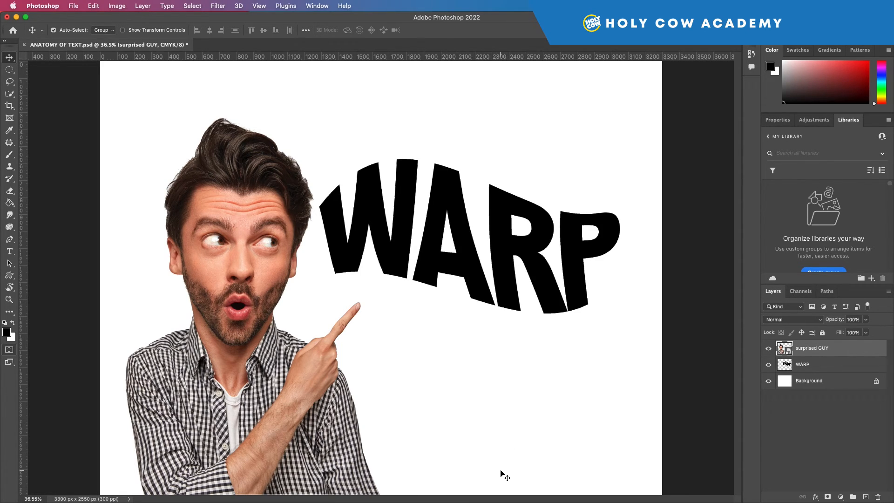
pyautogui.moveTo(472, 403)
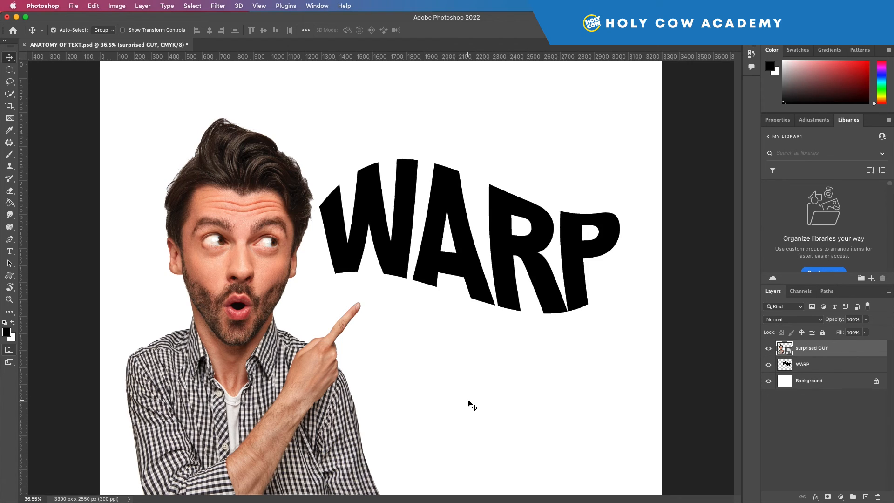